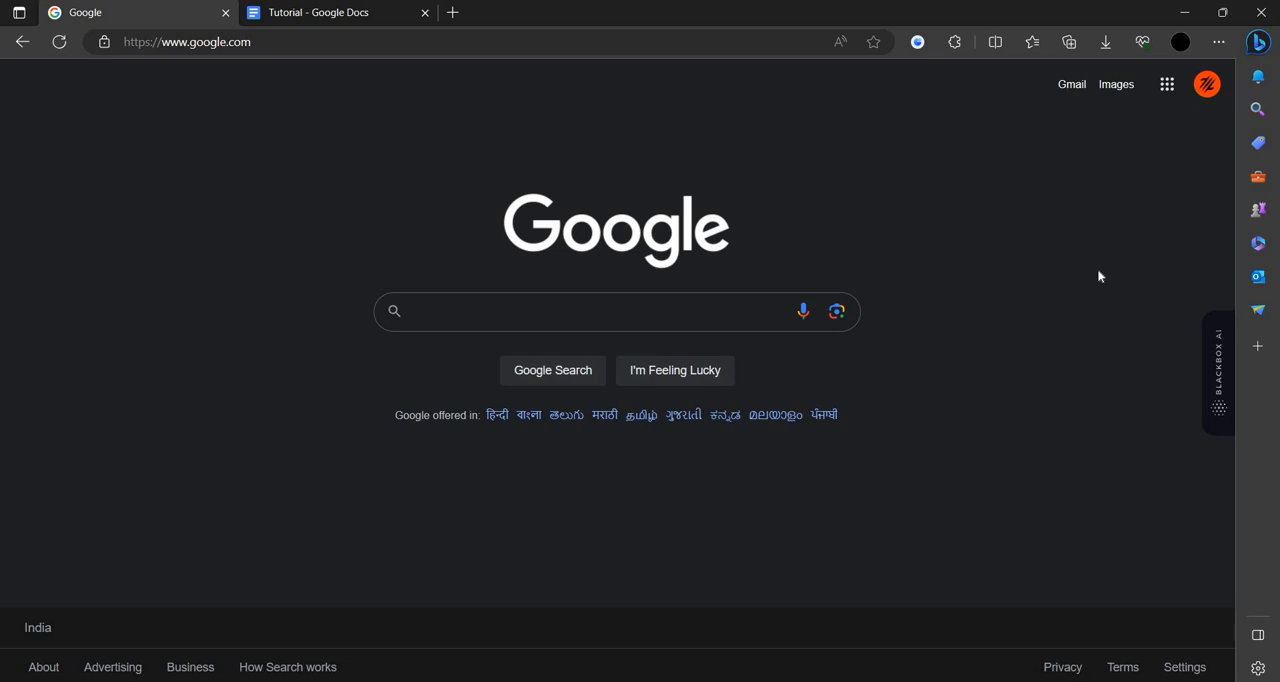
mouse_move(445, 70)
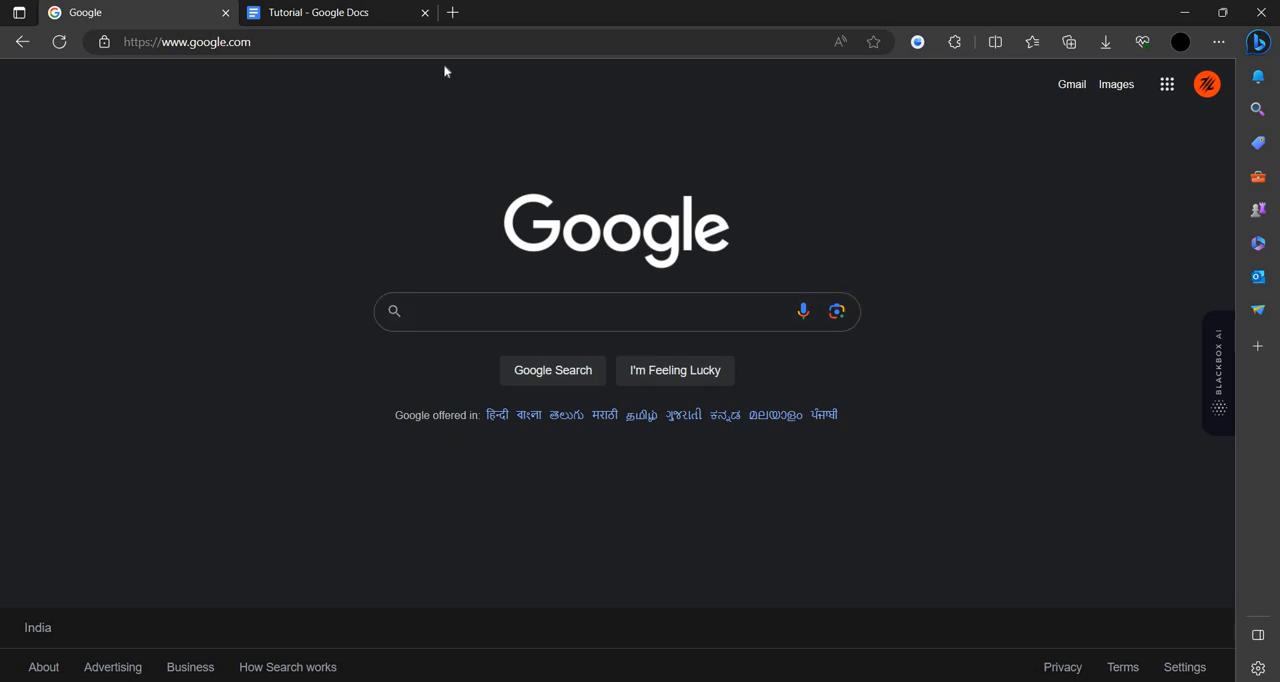
Type 'apple' into the Edge address bar to bring up search suggestions
click(186, 41)
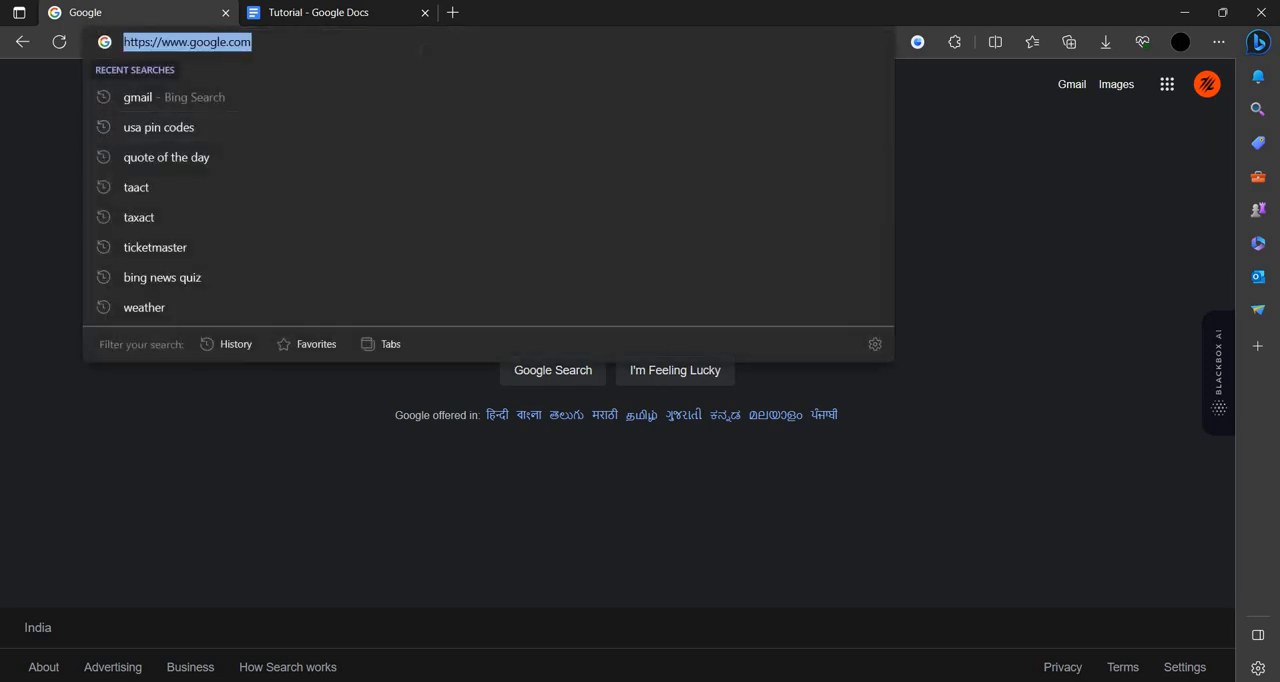
text(appk)
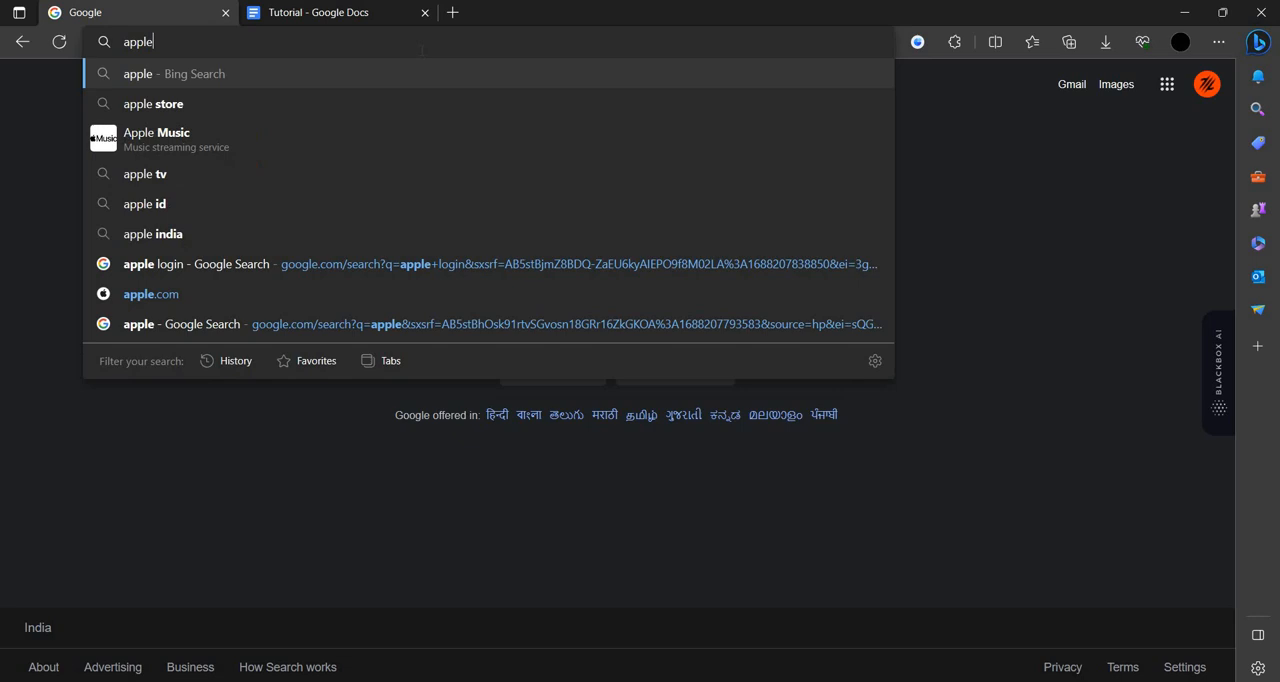
mouse_move(169, 218)
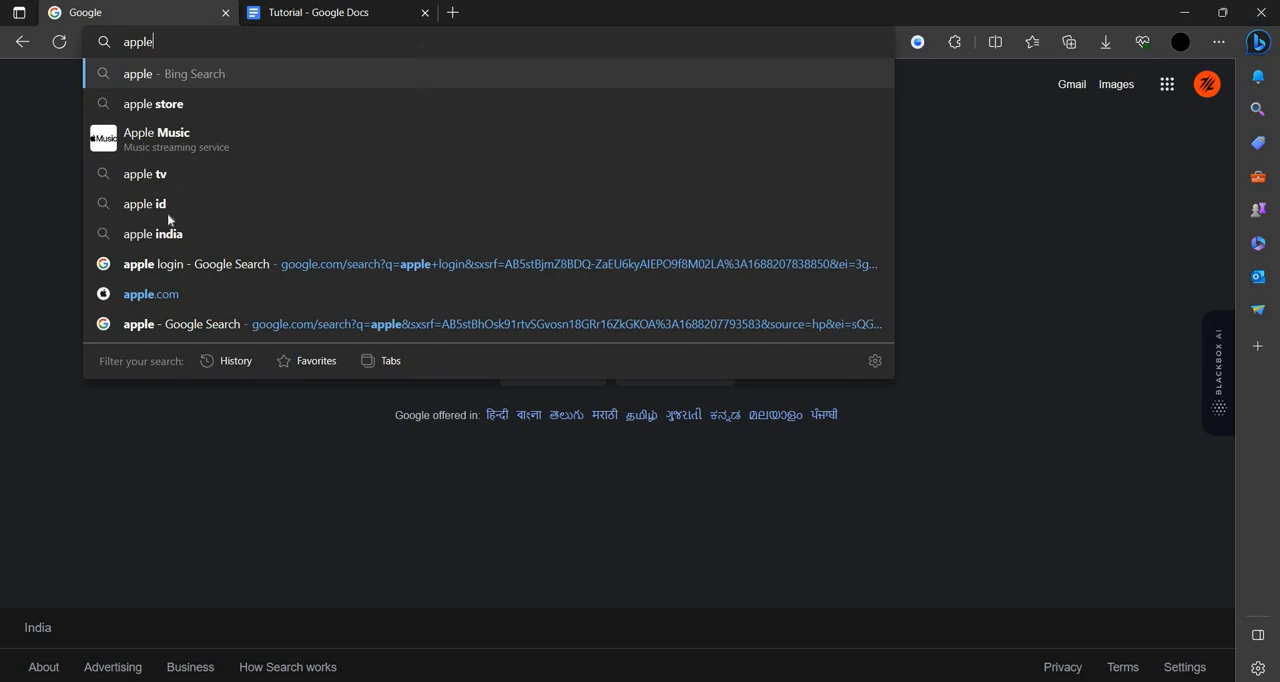
Search Bing for 'apple id' and open the Manage your Apple ID result
click(144, 203)
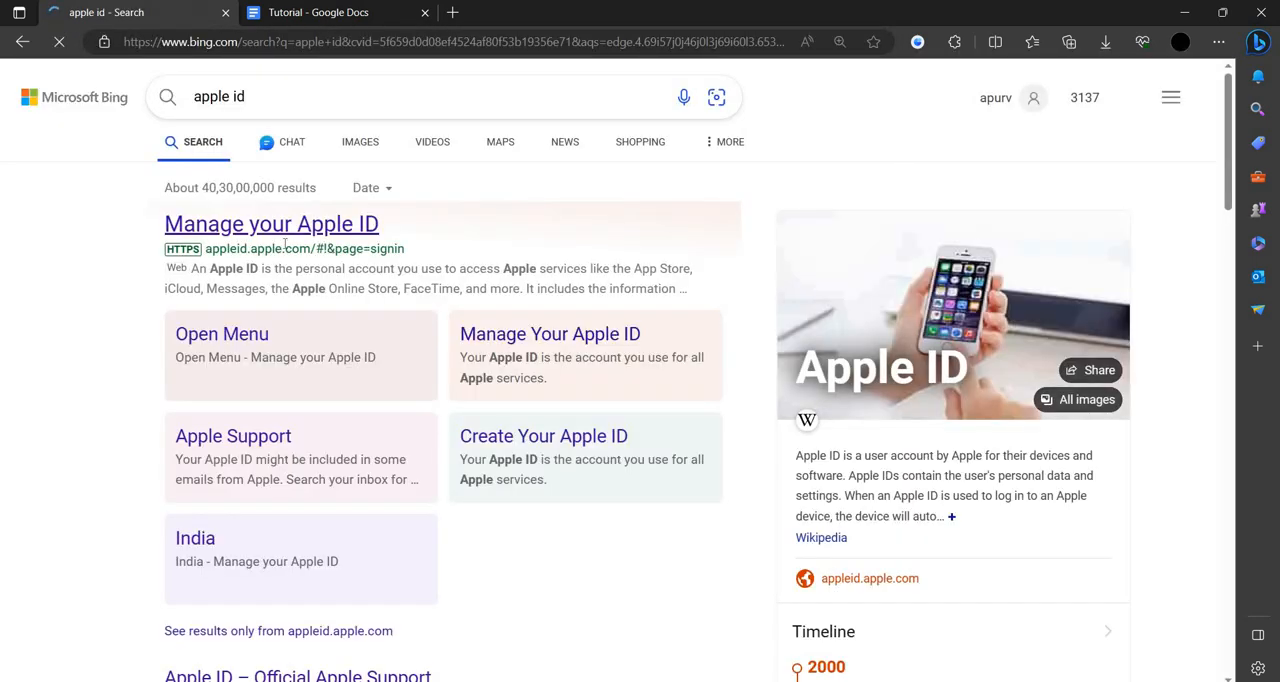
click(271, 223)
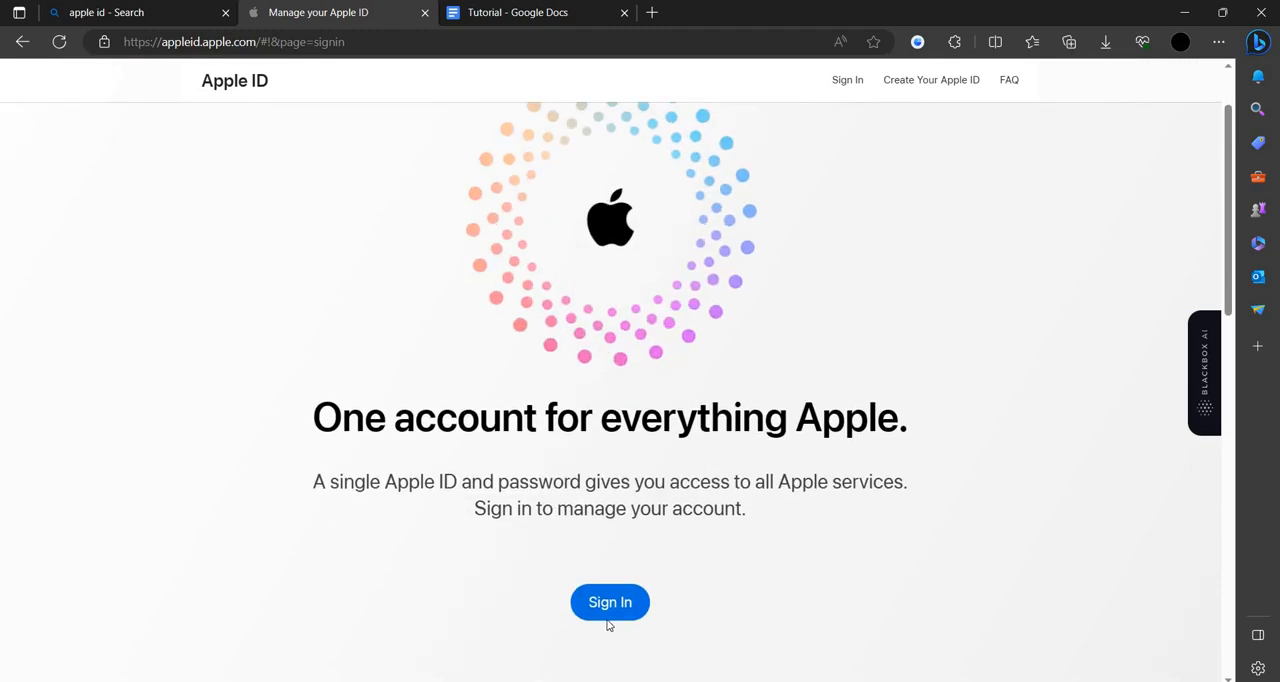
click(610, 602)
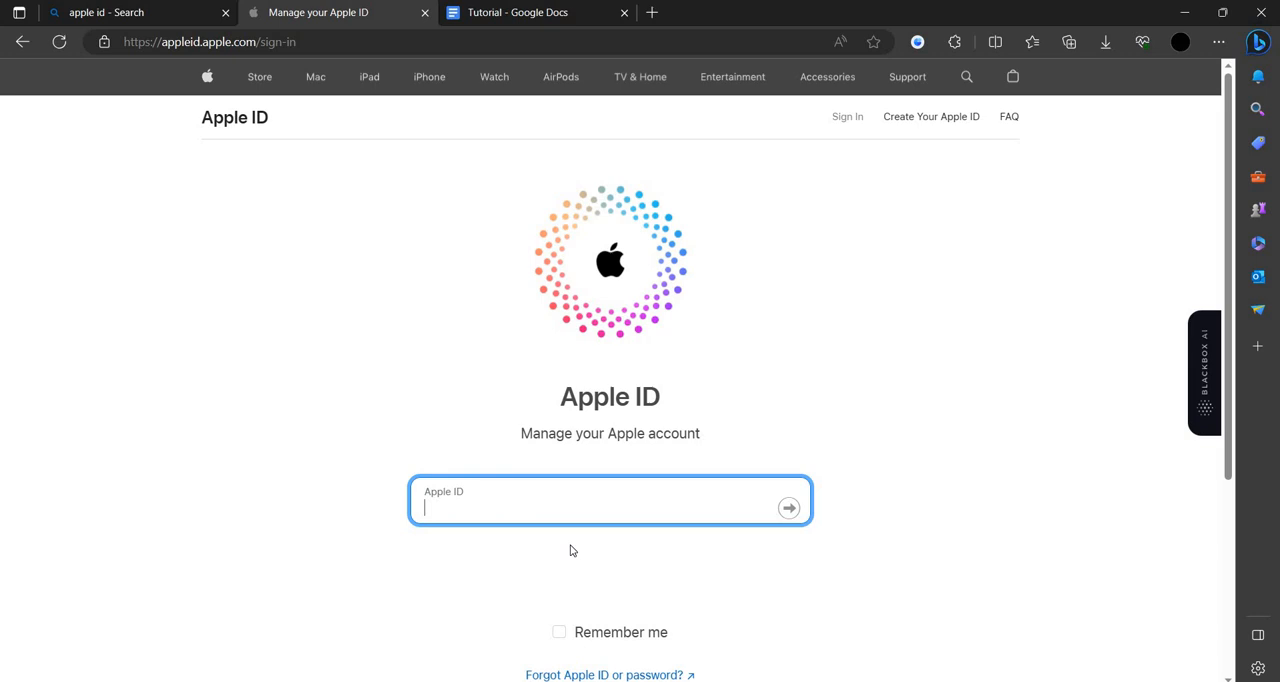
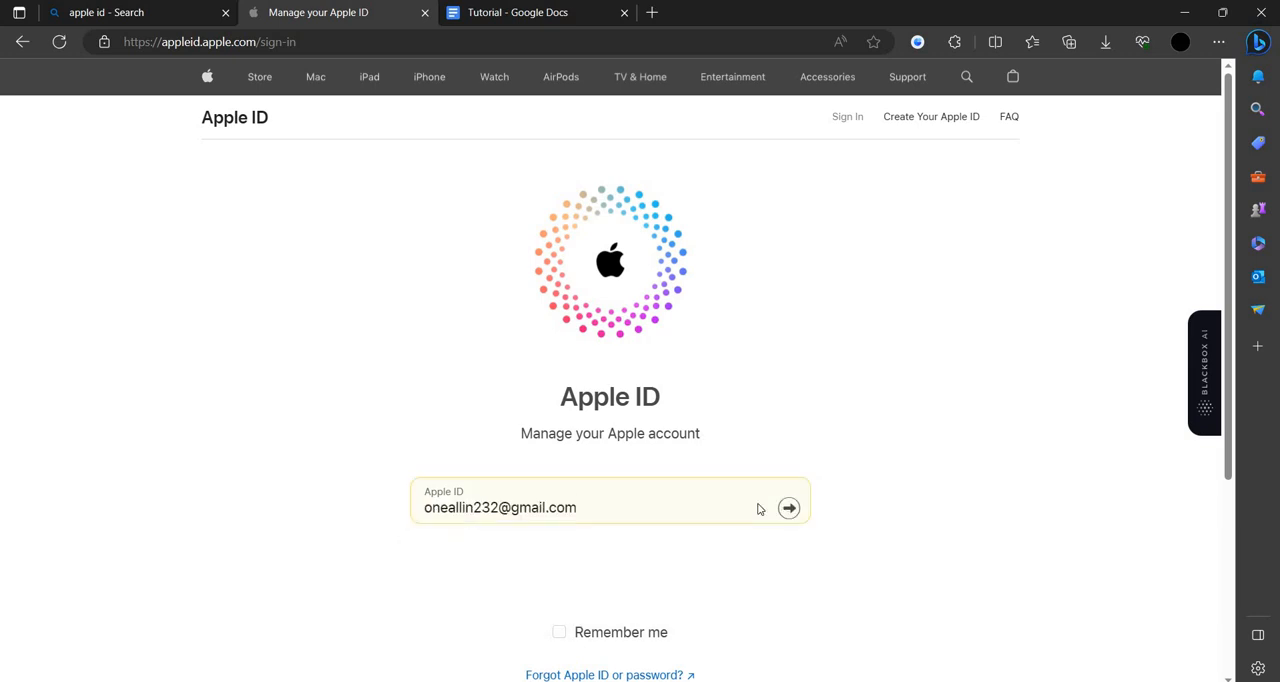
click(789, 508)
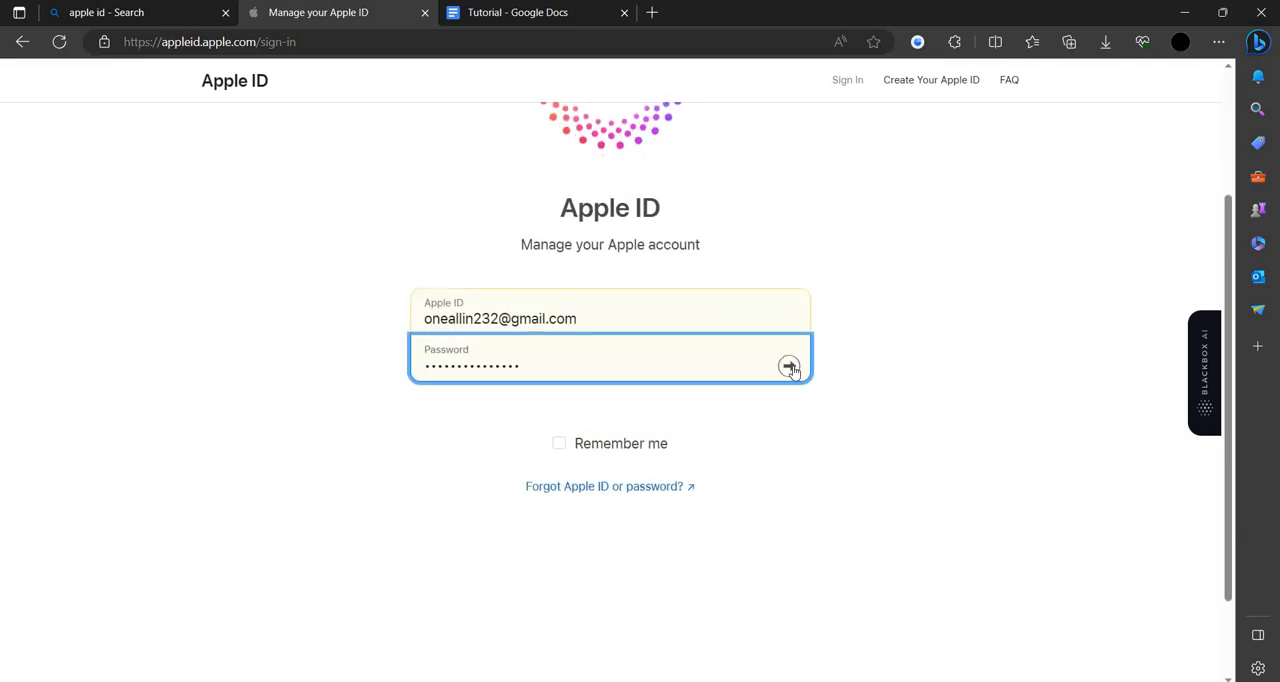
click(789, 365)
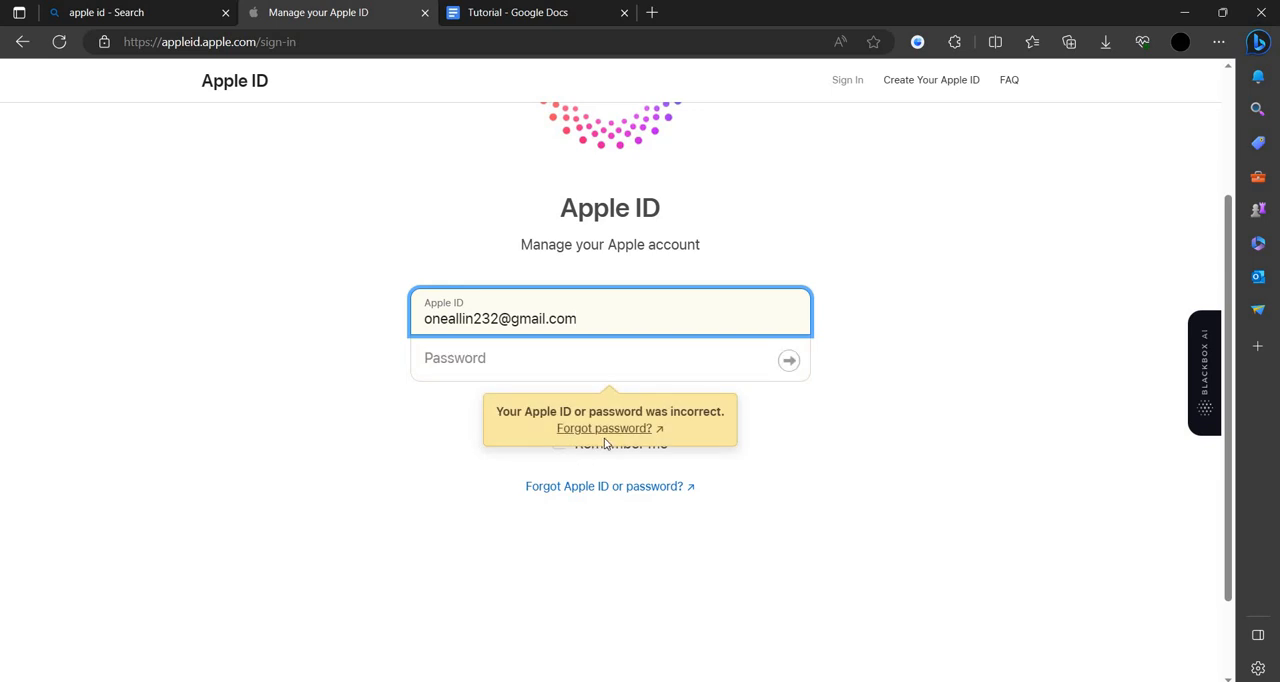
Dismiss the incorrect-password error and open the Forgot Apple ID or password page
click(610, 358)
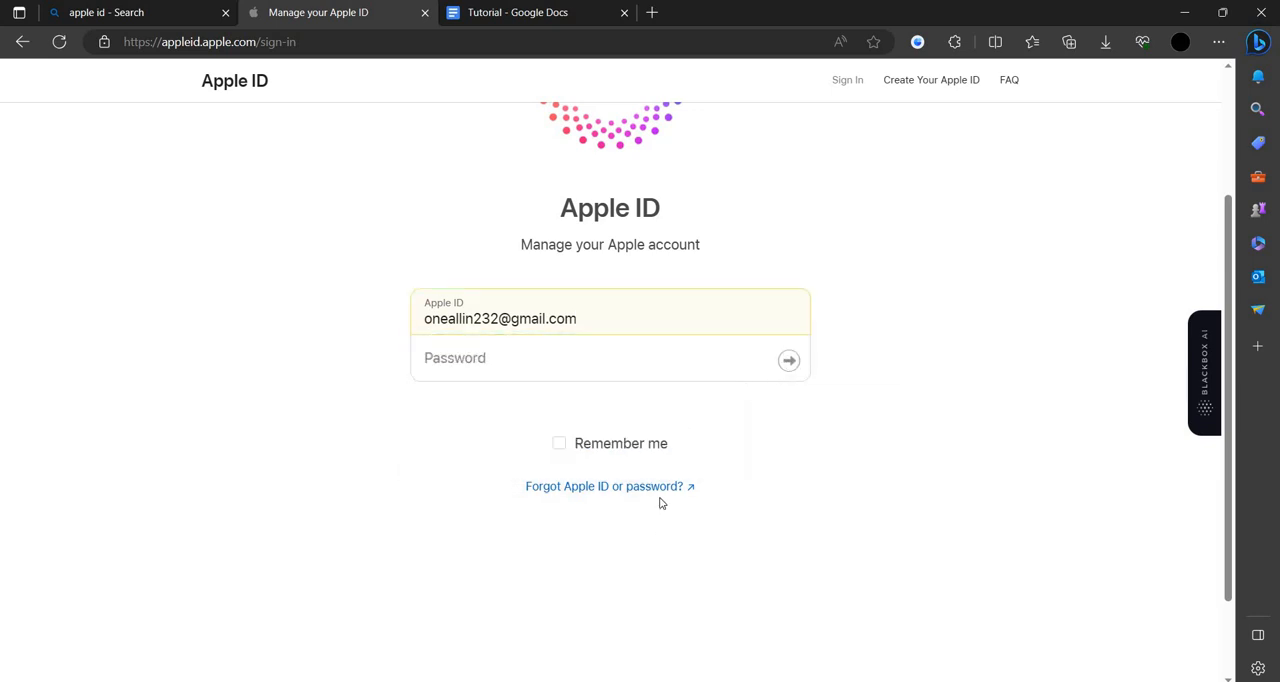
click(603, 486)
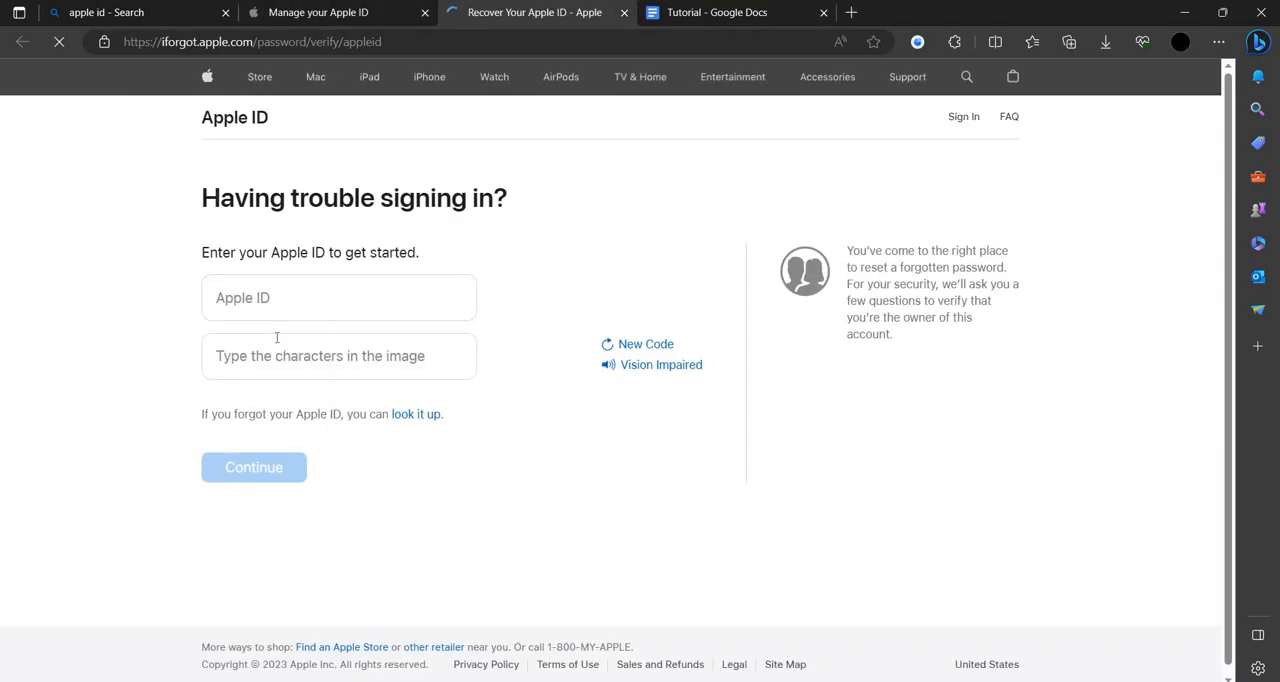
Resubmit the Apple ID password, then open Forgot password? from the error popup
click(338, 297)
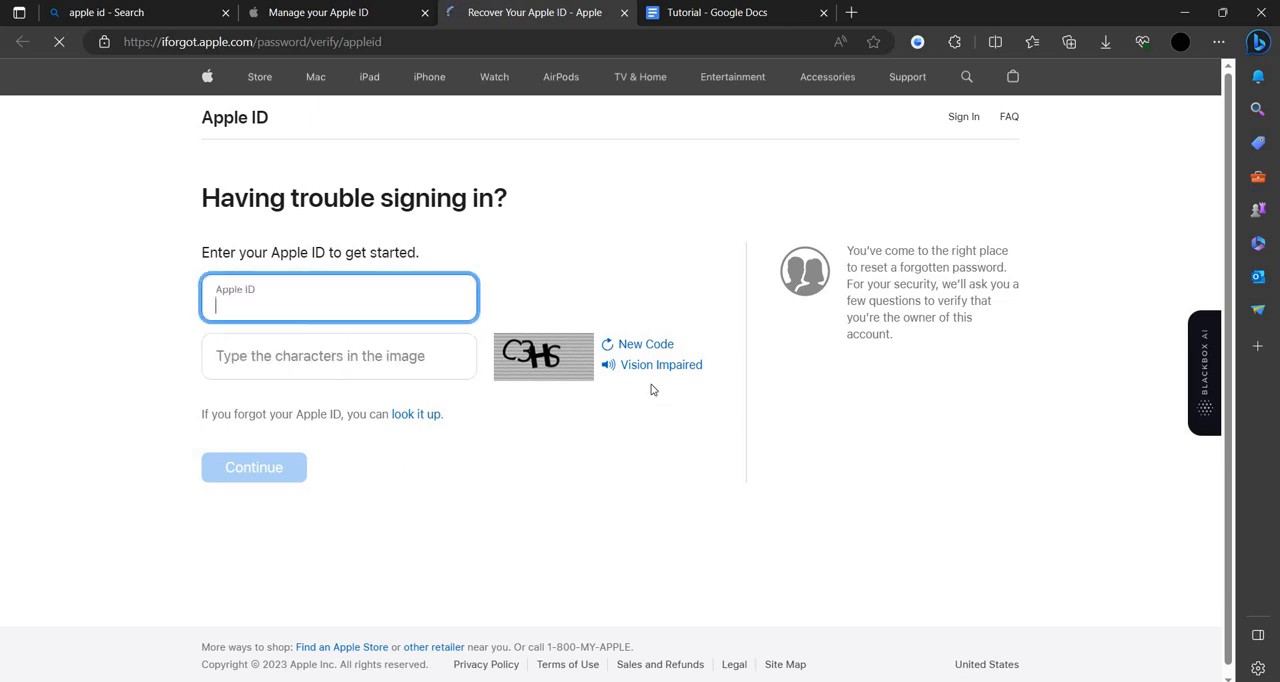
click(339, 355)
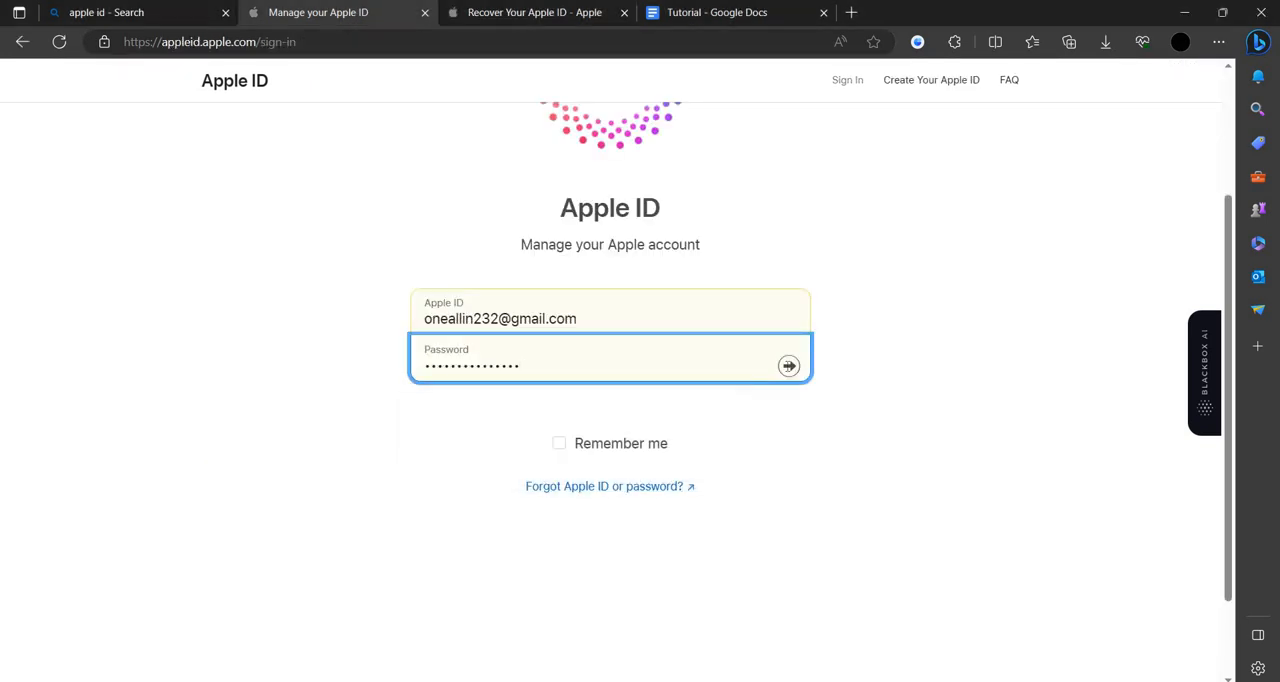
click(789, 365)
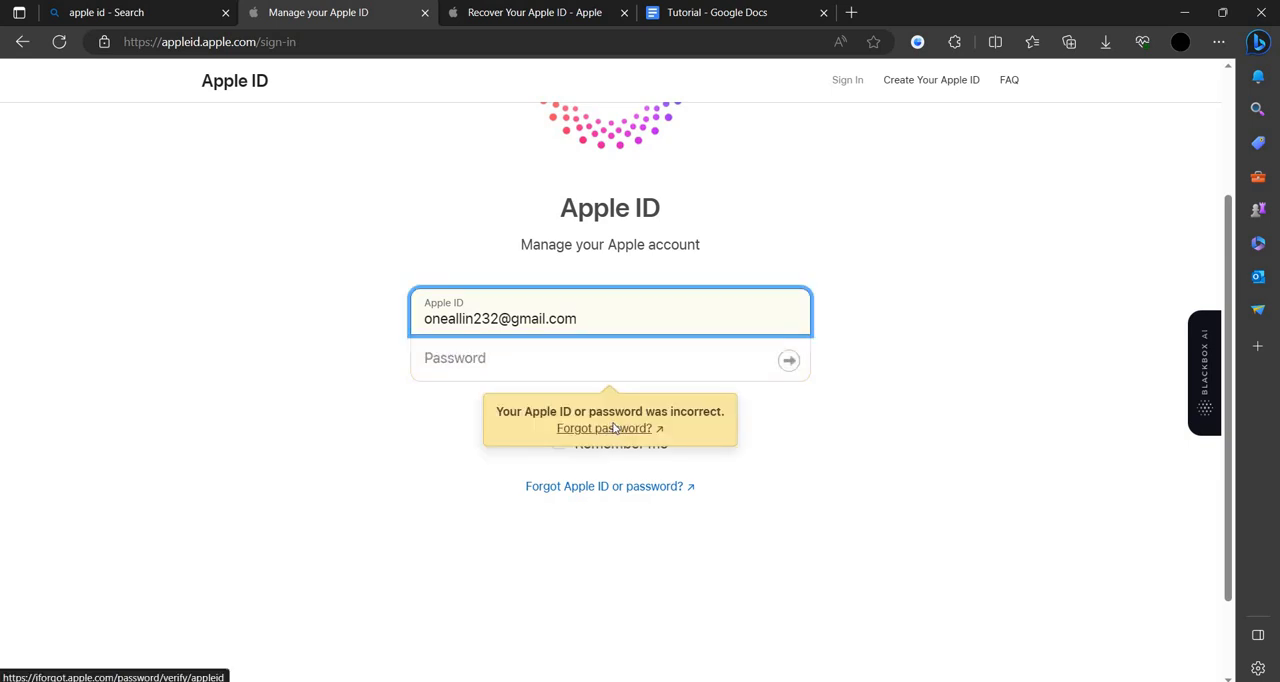
click(604, 428)
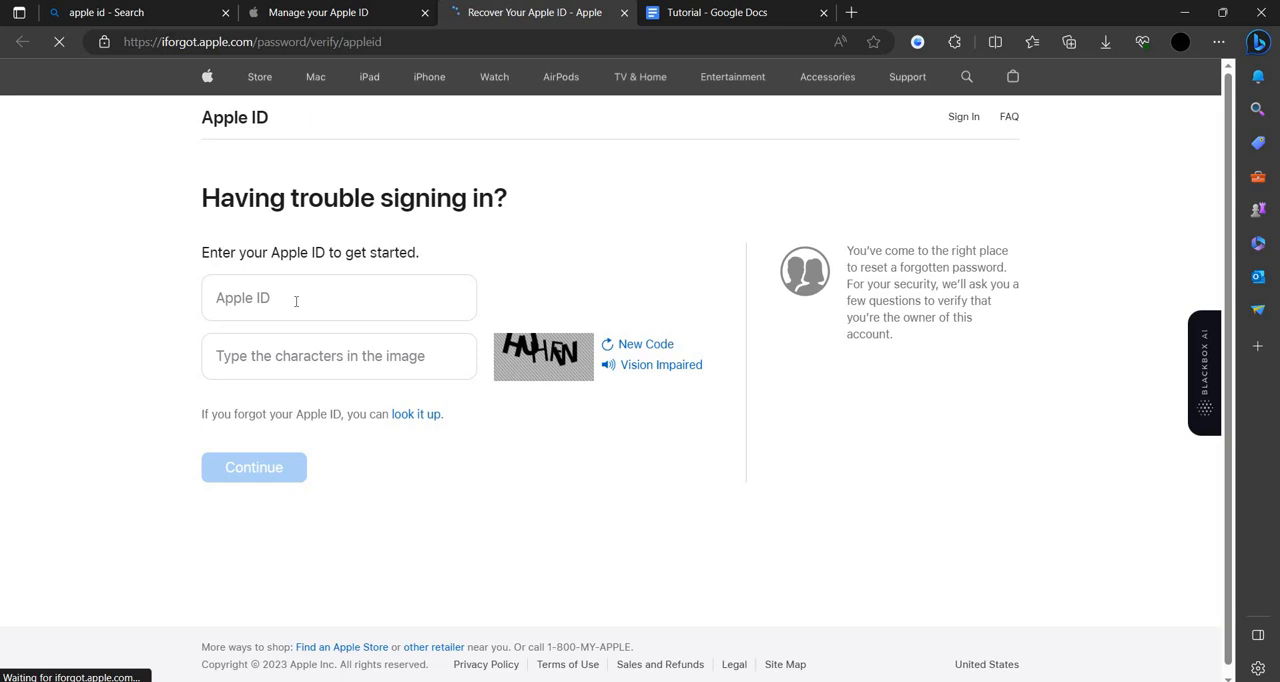
Open the 'look it up' Apple ID lookup form, then close the recovery tab
click(339, 356)
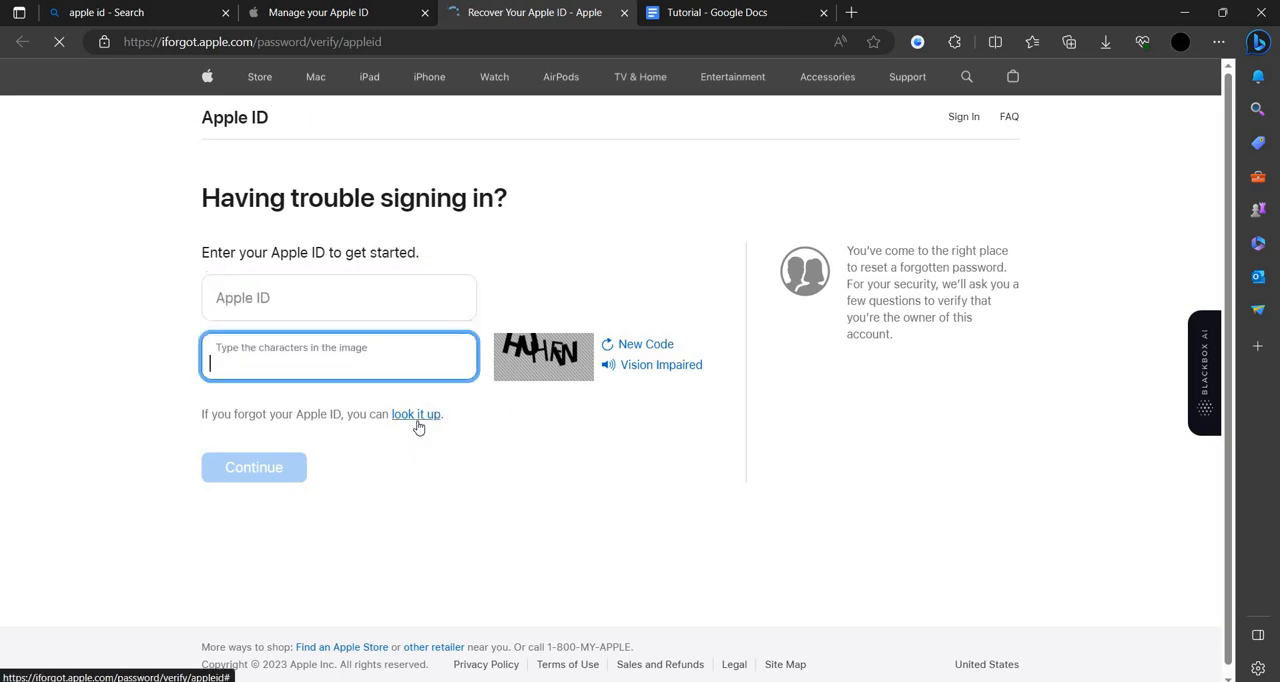
click(416, 414)
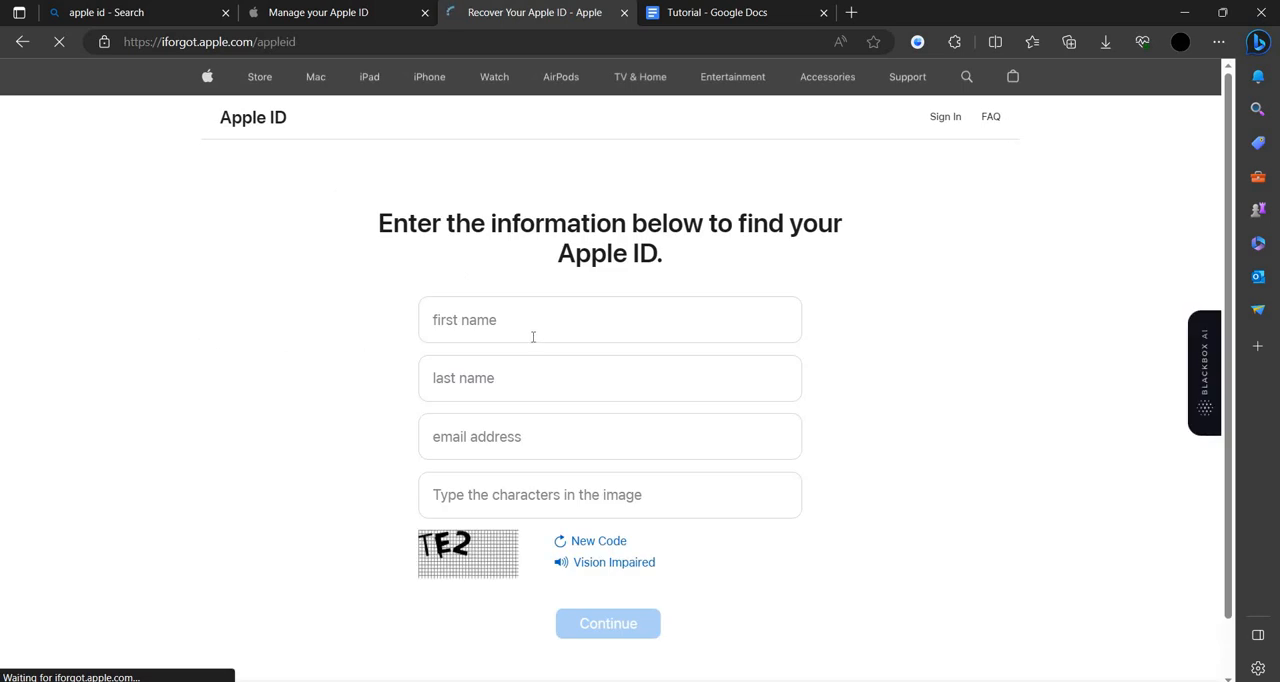
click(610, 436)
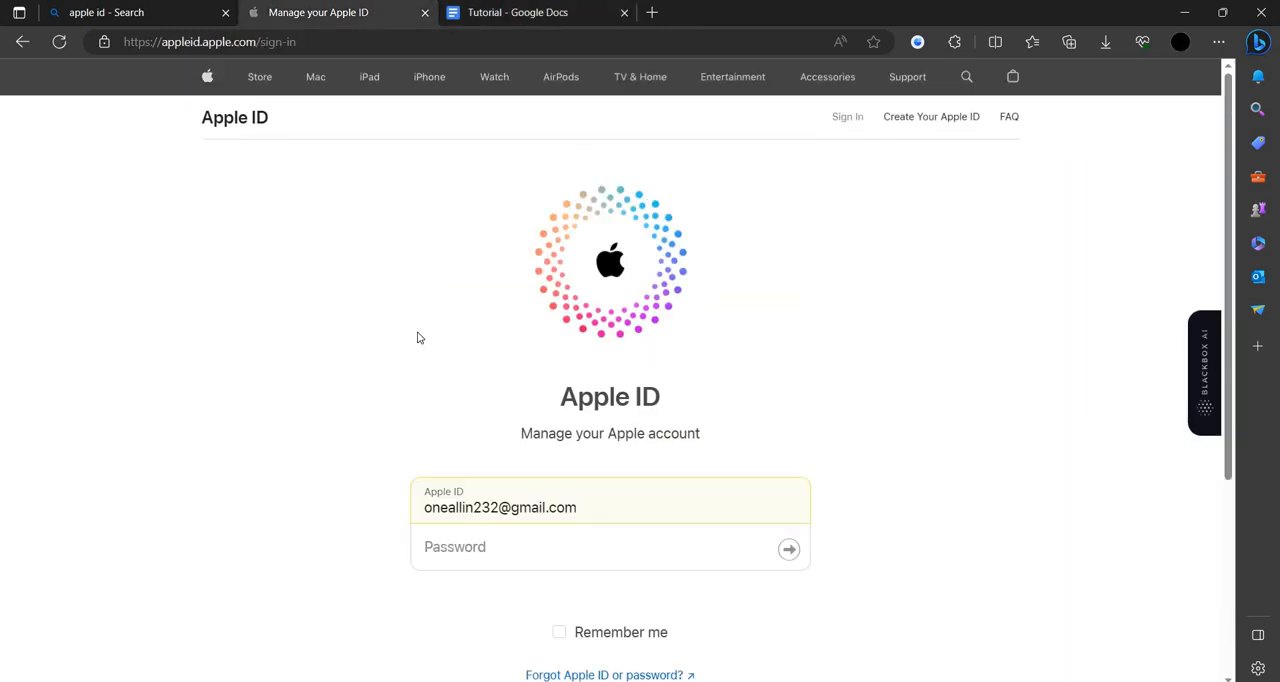
mouse_move(1068, 37)
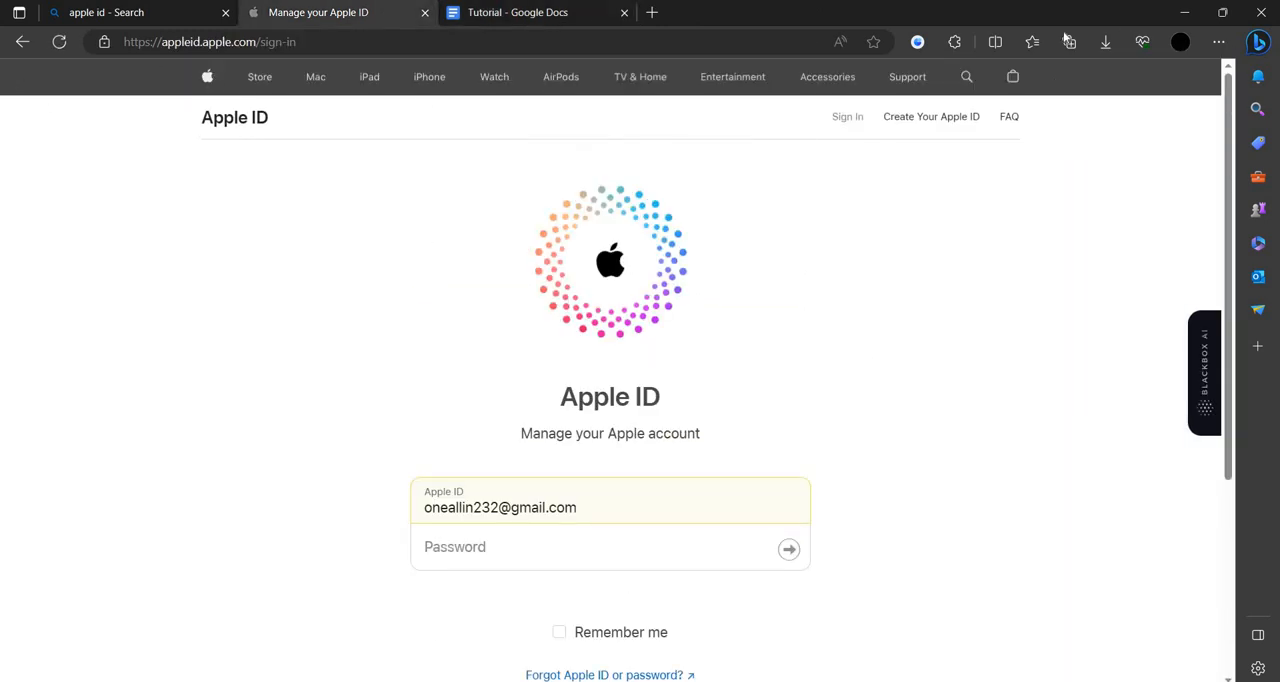
Go back from Bing results to Google, then return to the Apple ID sign-in tab
scroll(down, 3)
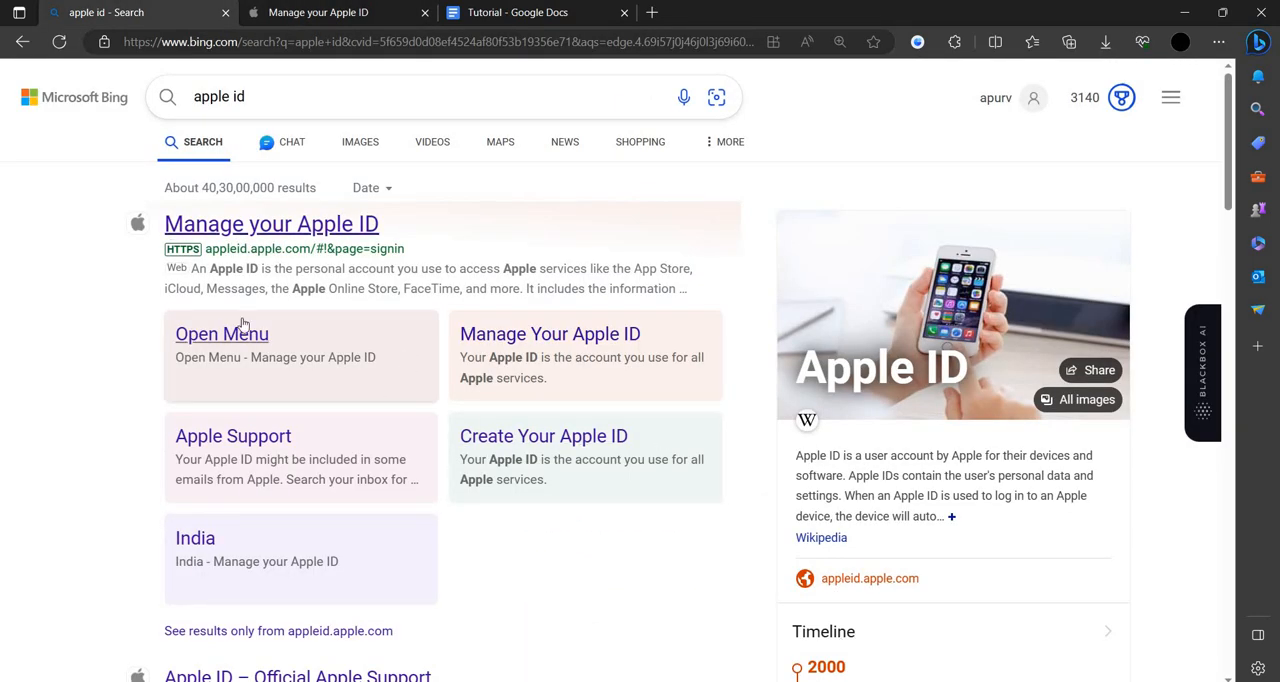
click(221, 333)
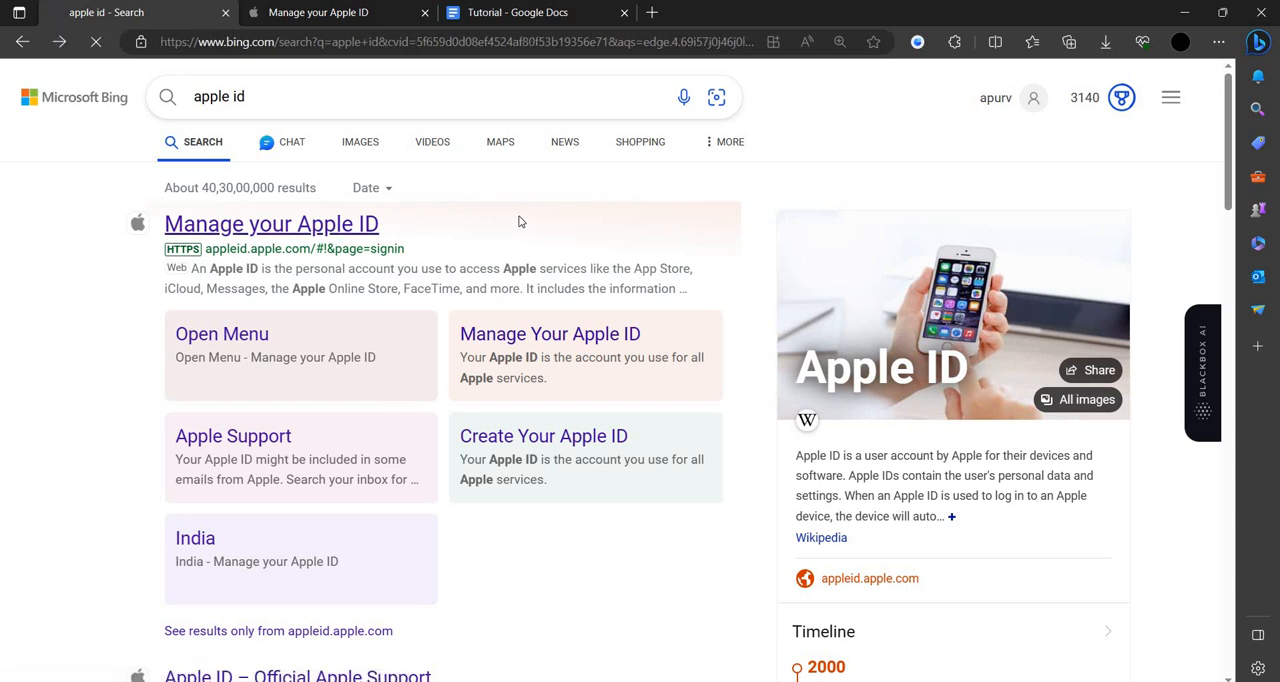
click(271, 223)
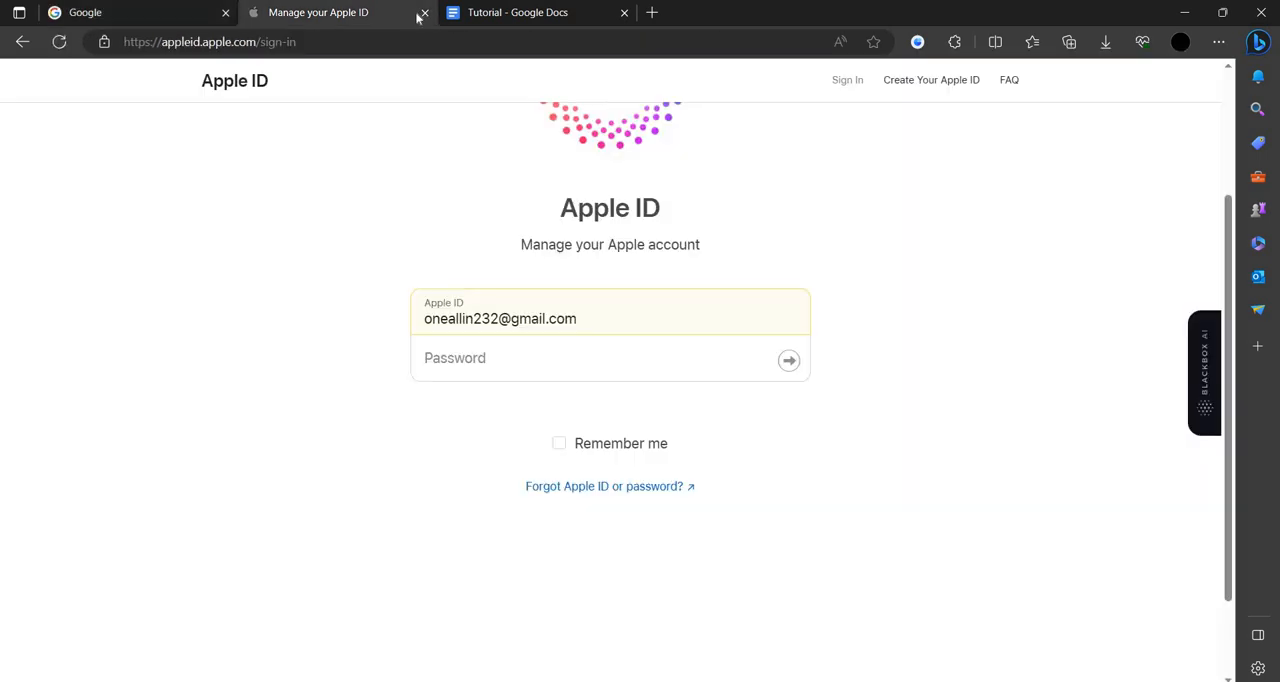